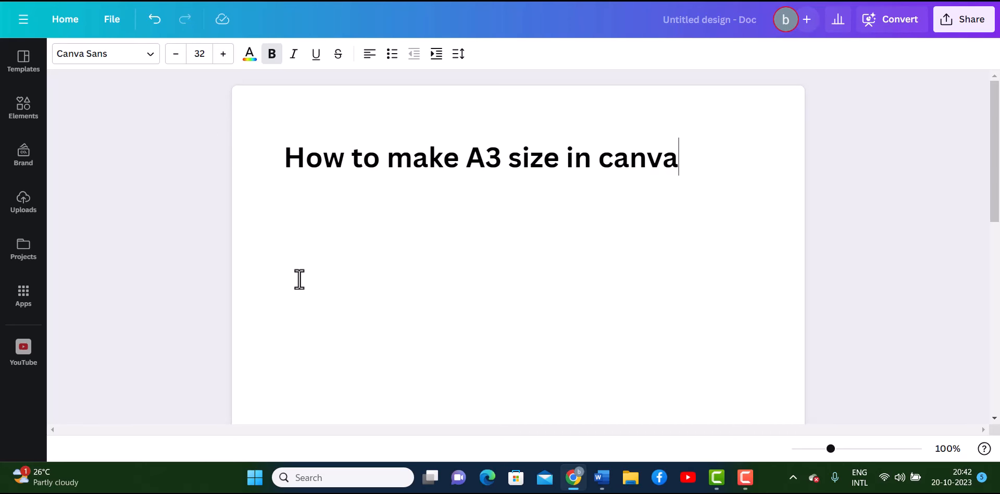
Start a new design from the File menu's Create new design option
click(111, 18)
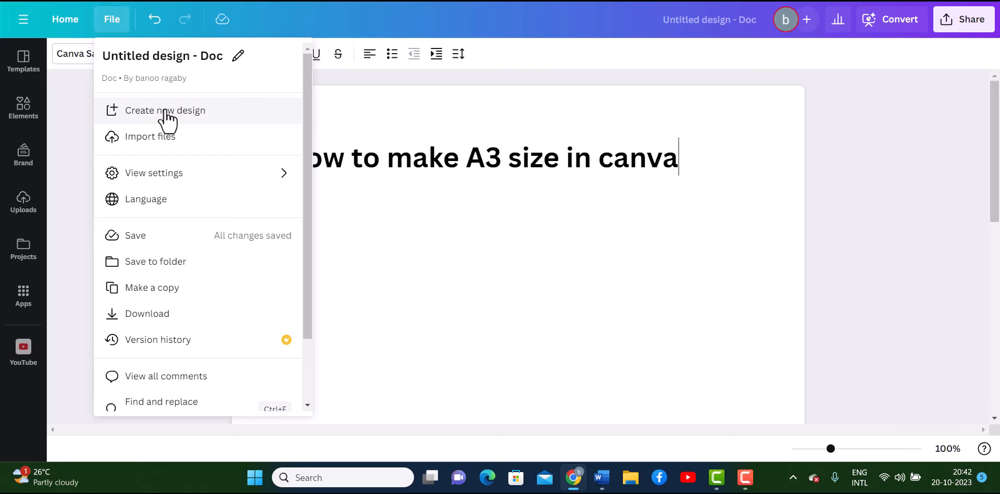
click(165, 110)
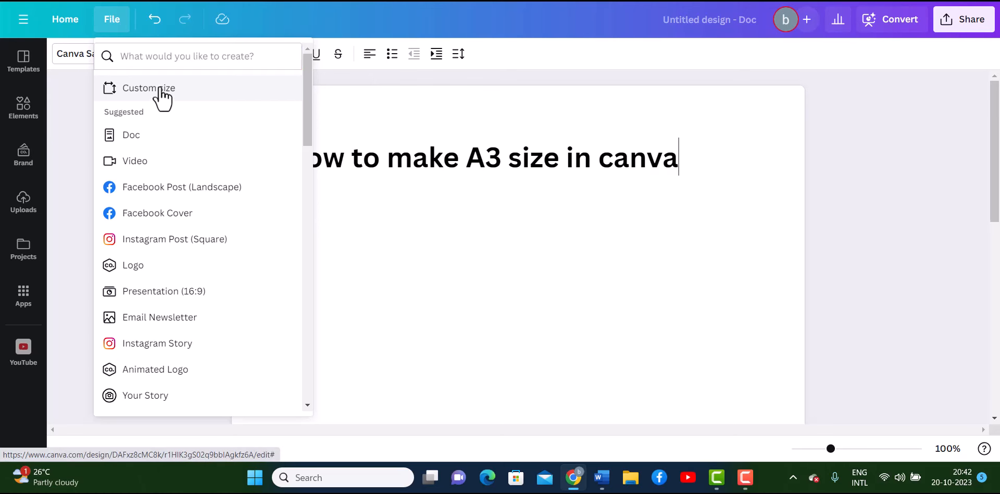
Choose Custom size and switch the measurement unit to centimetres, ready to enter the width
click(148, 88)
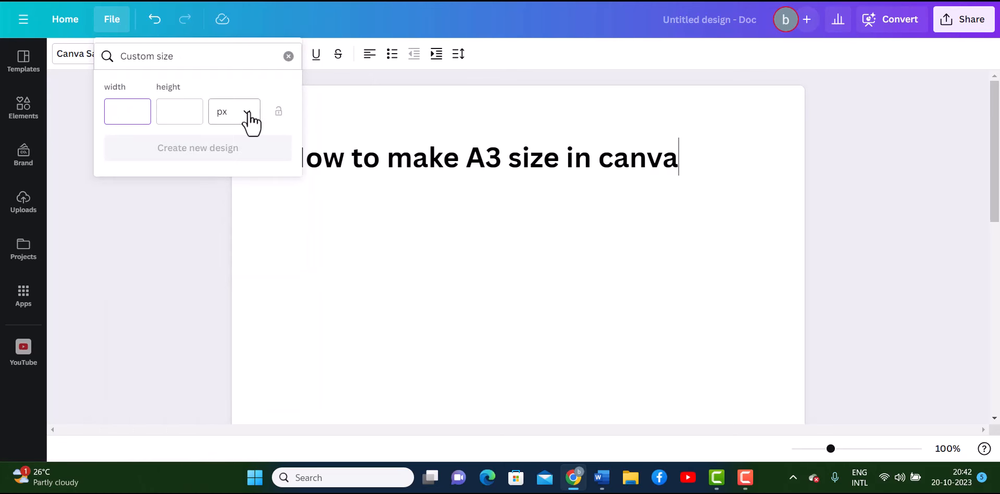
click(234, 112)
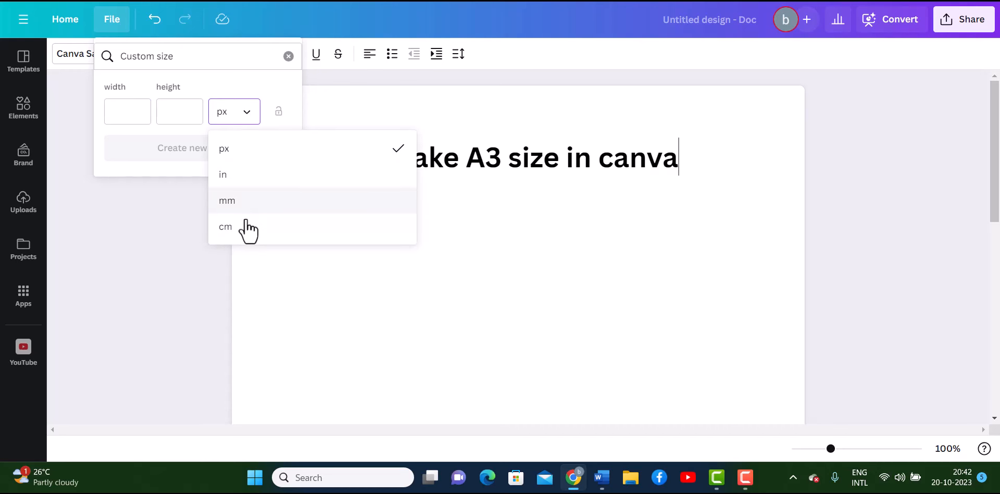
click(225, 226)
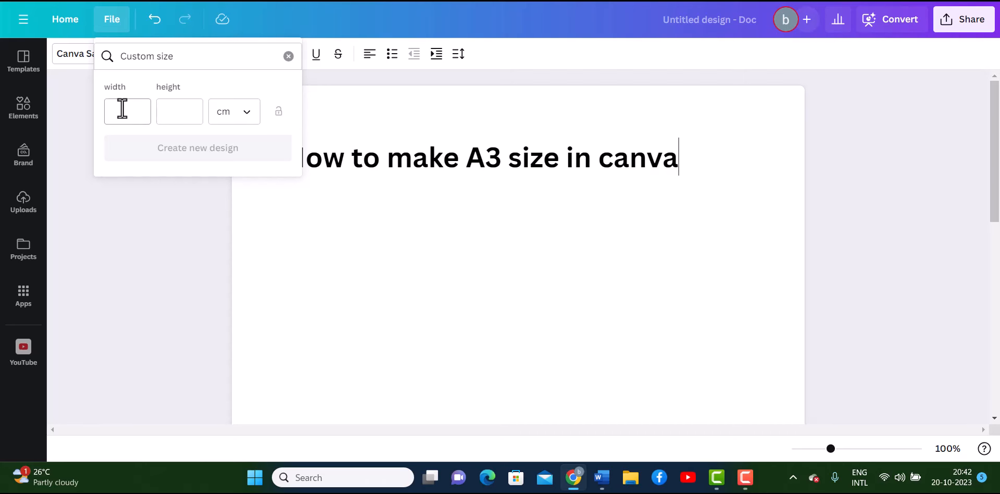
click(127, 111)
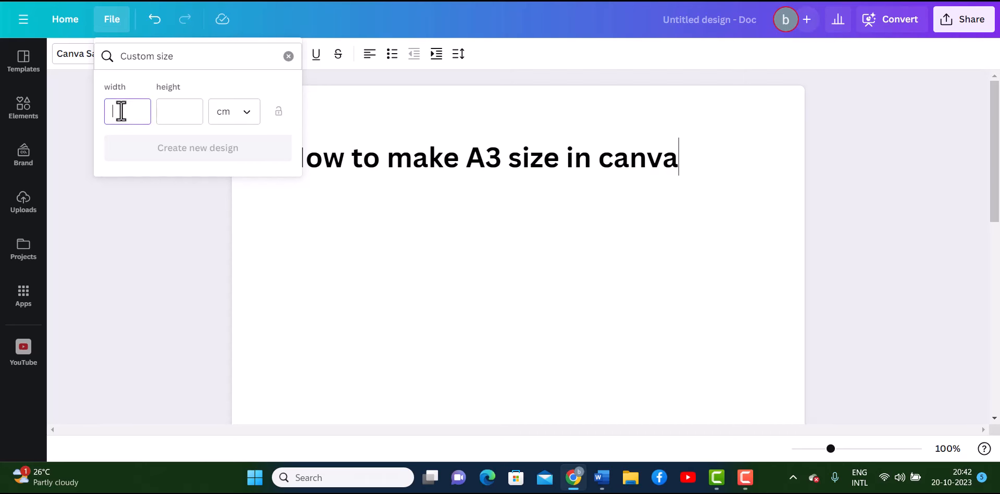
Enter a width of 42 cm and height of 29.5 cm and start creating the design
text(42)
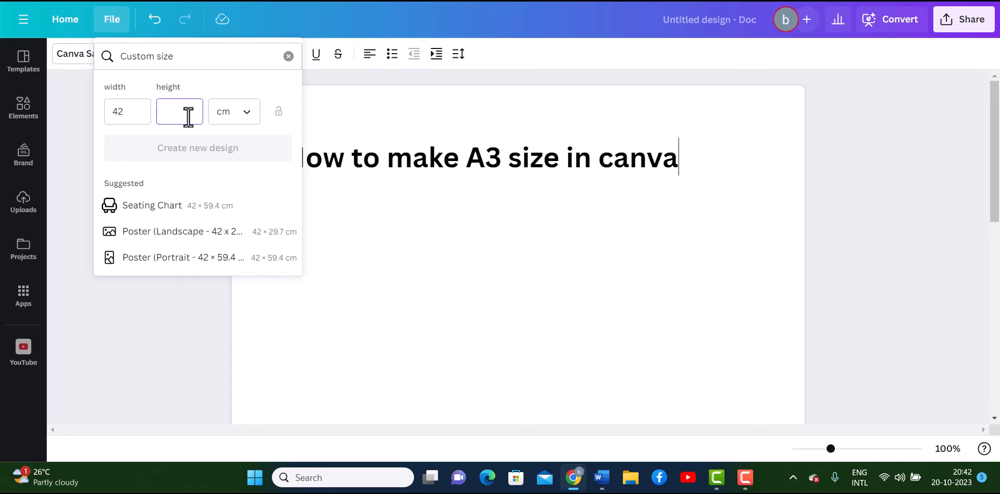
text(29.5)
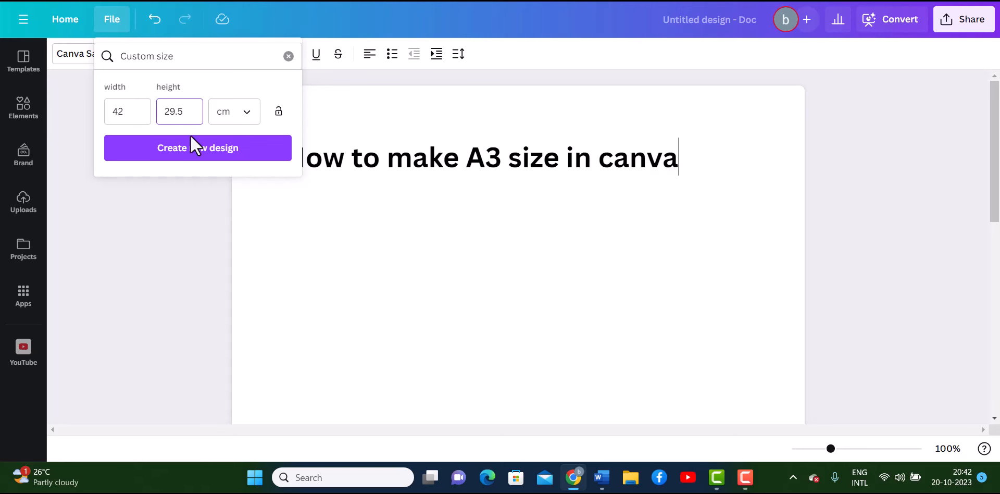
click(197, 147)
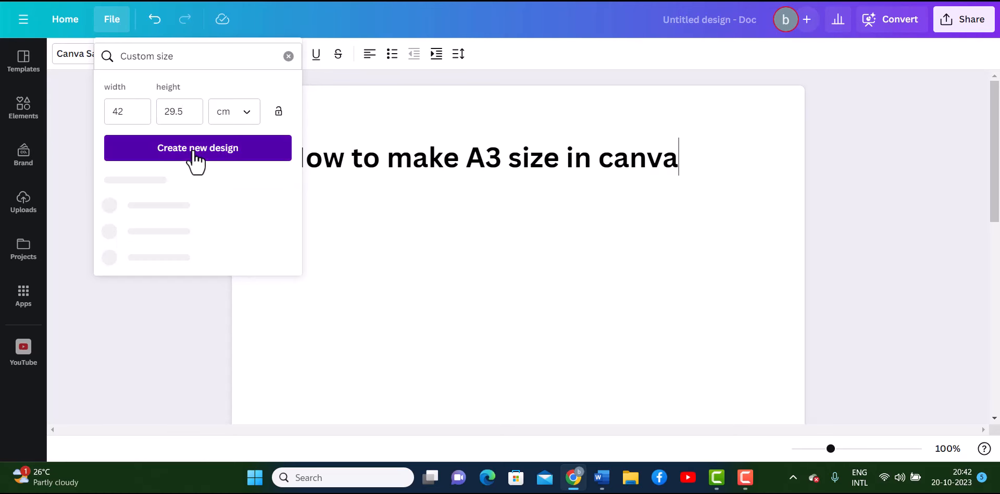
Confirm creation so the blank 42 × 29.5 cm landscape design opens in the editor
click(197, 147)
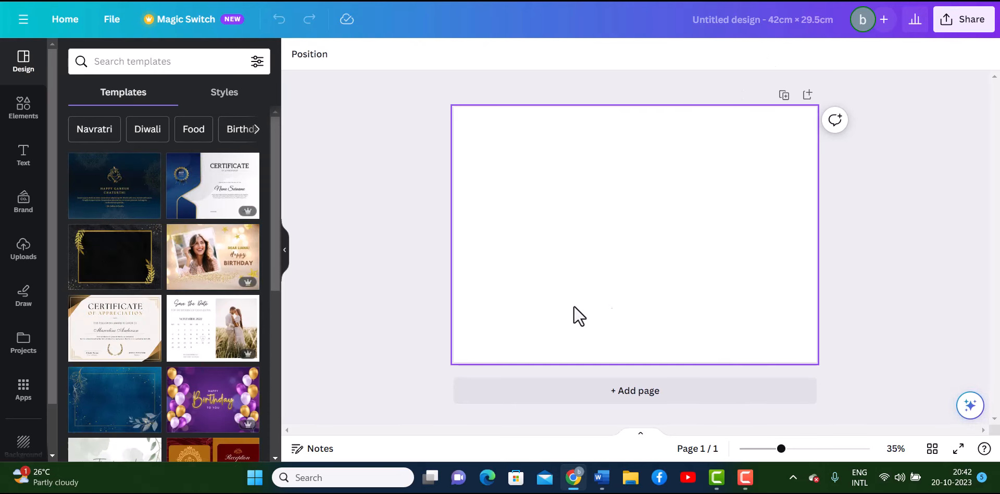
mouse_move(709, 211)
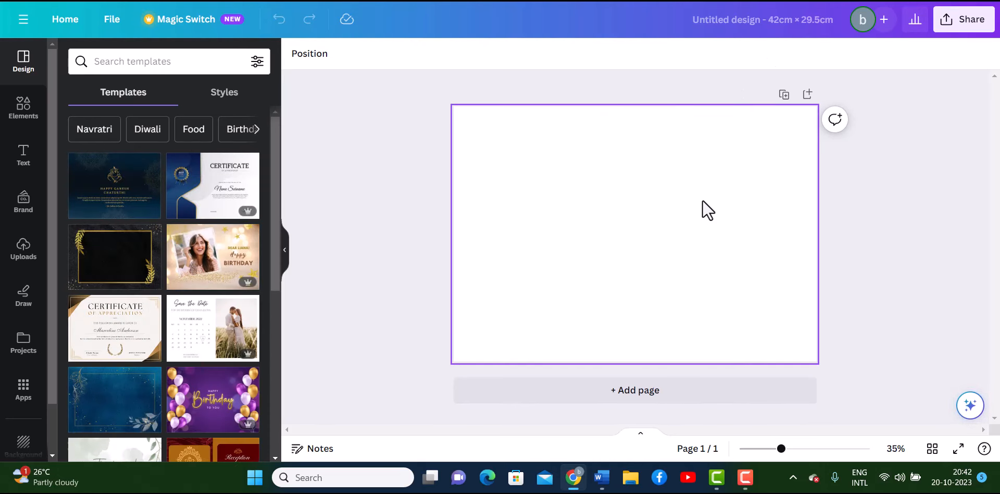